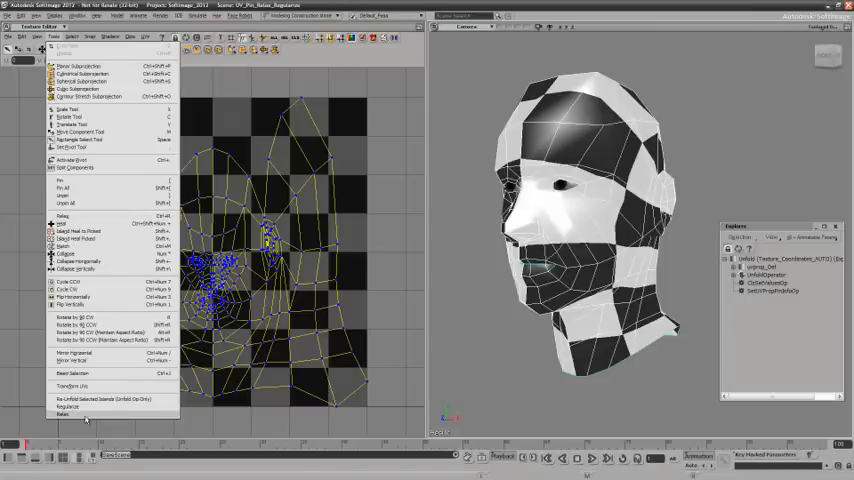
Rectangle-select every UV point of the head layout in the texture editor
click(66, 406)
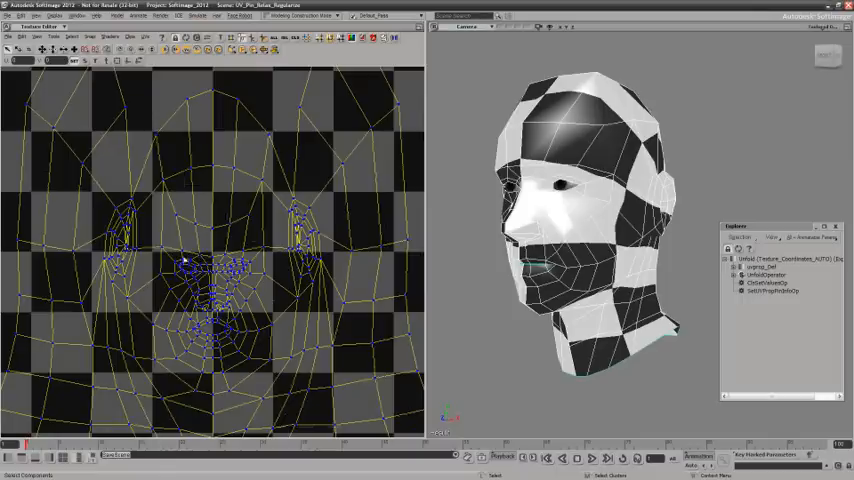
drag(160, 246, 268, 368)
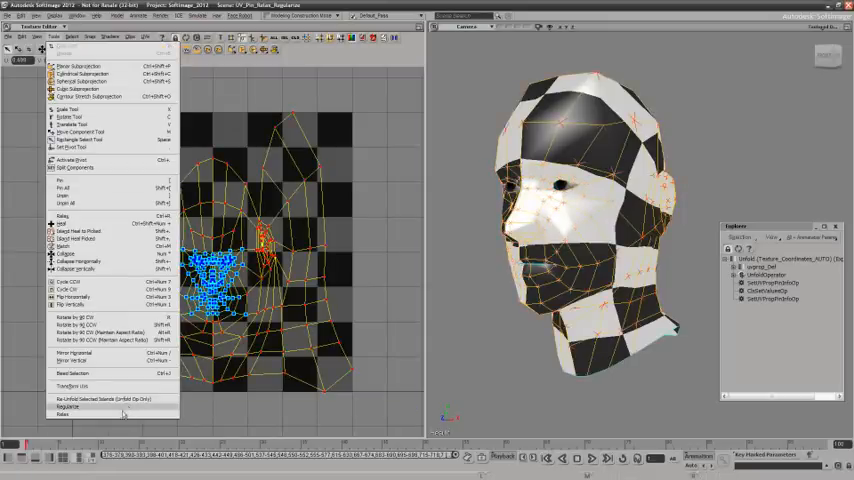
Apply Relax with a stronger amount, then Regularize, evening out the checker squares
click(68, 406)
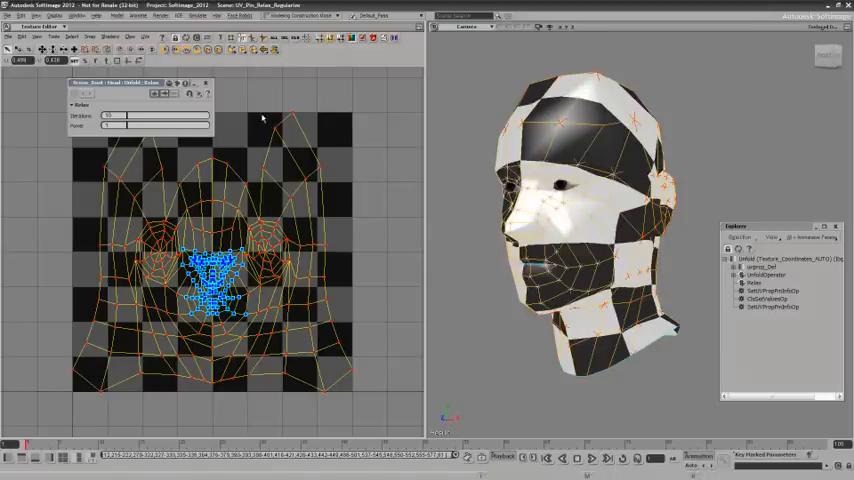
drag(150, 116, 110, 116)
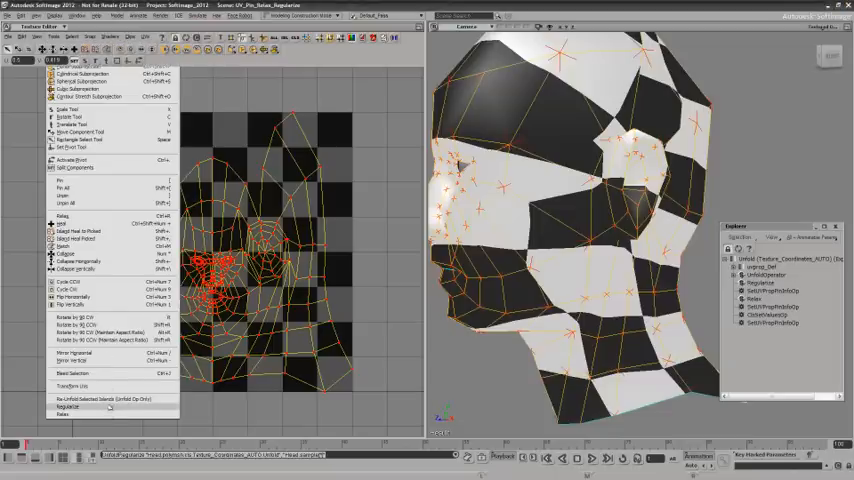
click(68, 406)
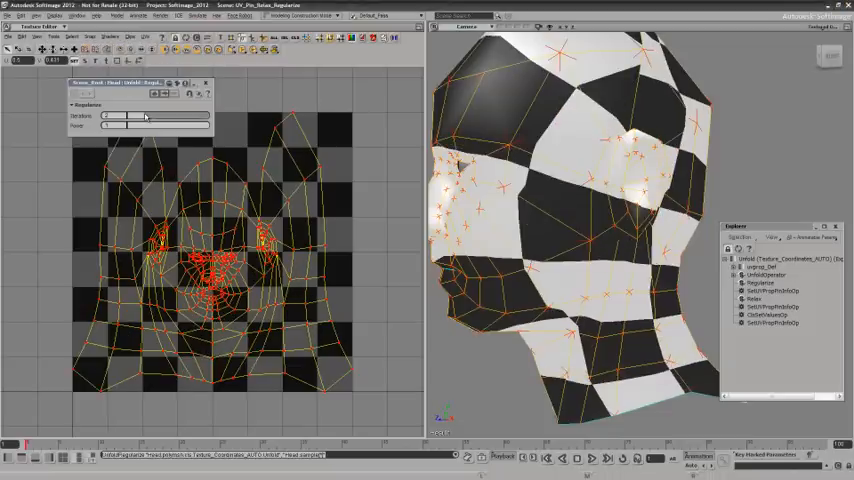